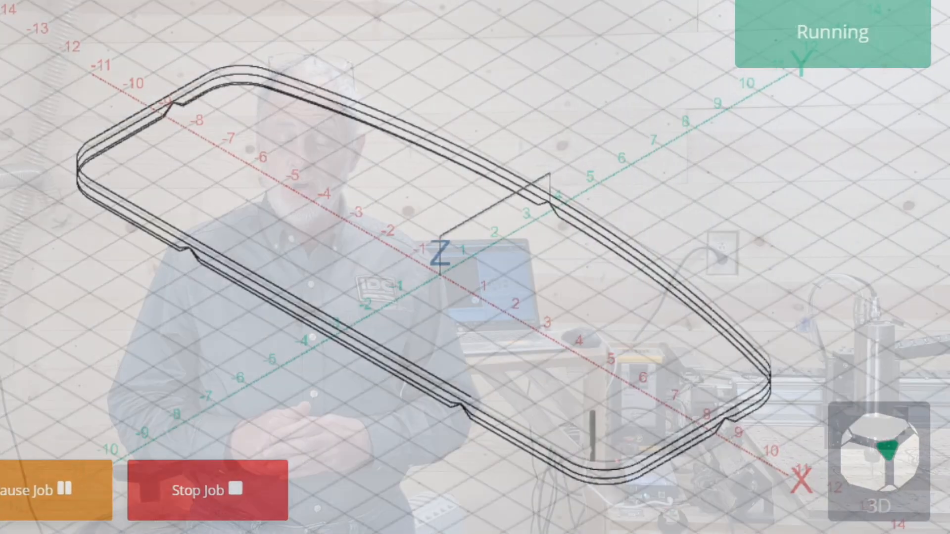
Step: Connect gSender to the Grbl machine on COM4 at 115200 baud
click(206, 490)
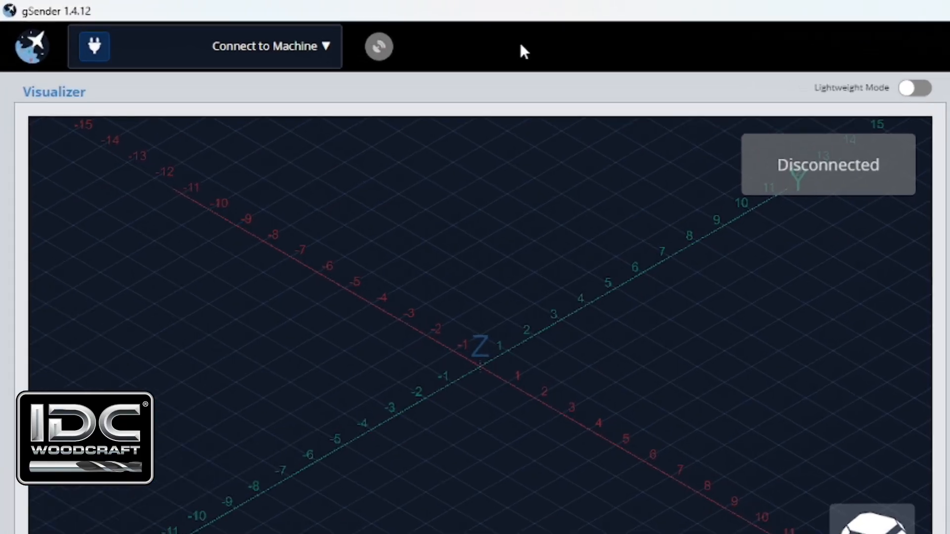
click(264, 46)
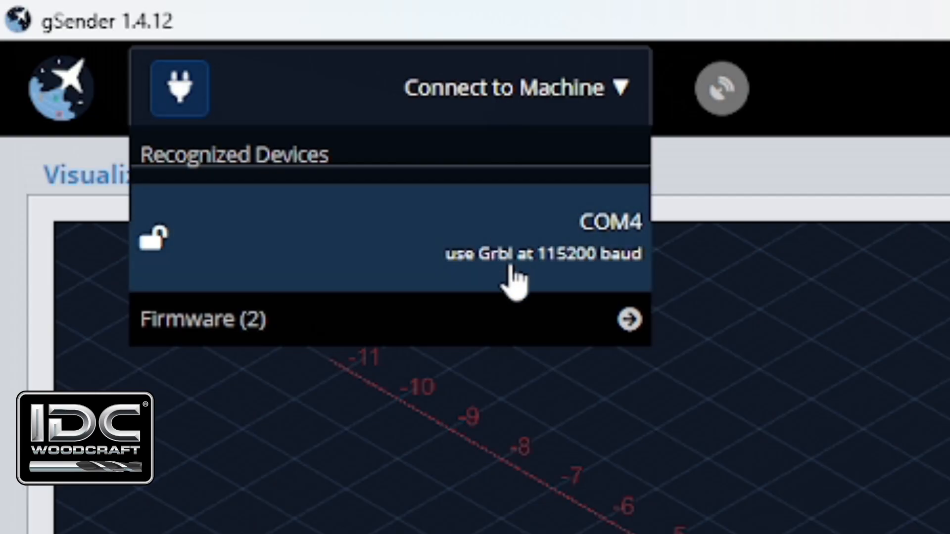
click(387, 242)
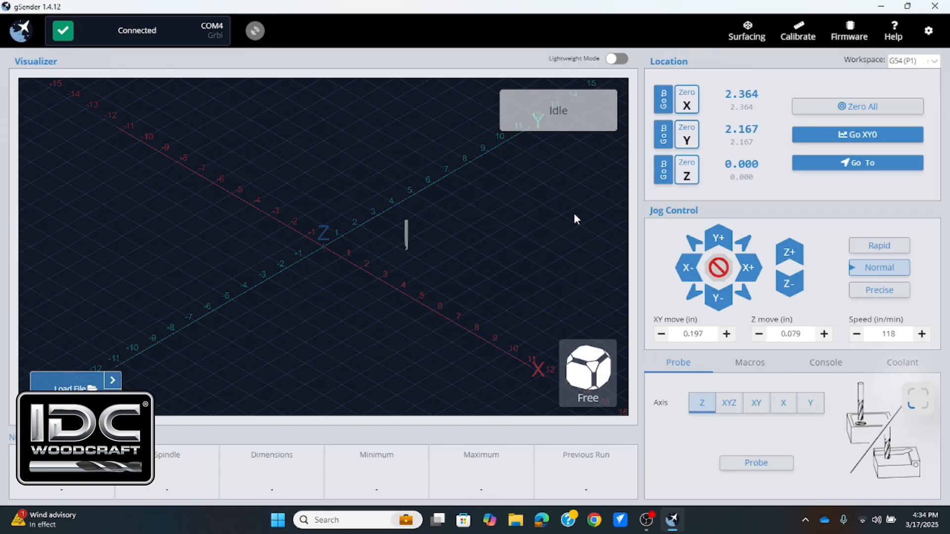
mouse_move(771, 207)
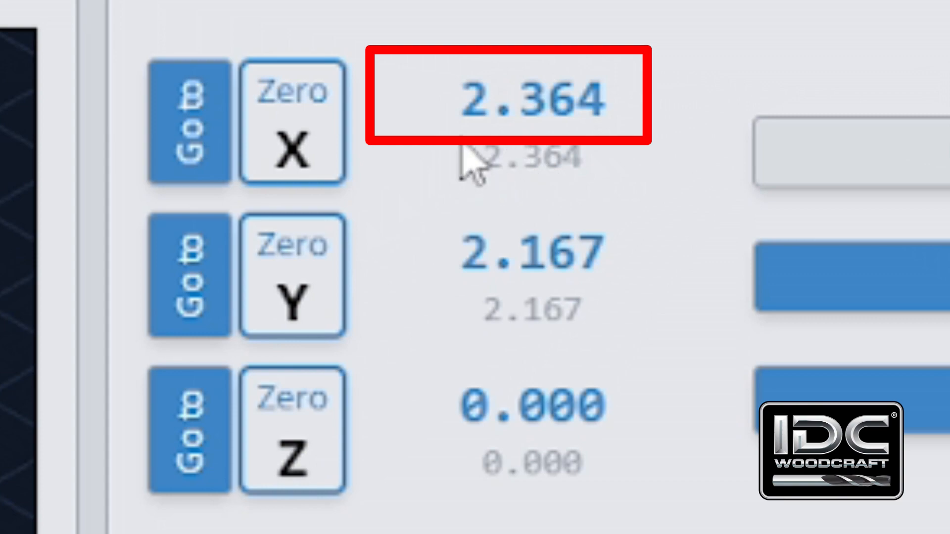
mouse_move(445, 267)
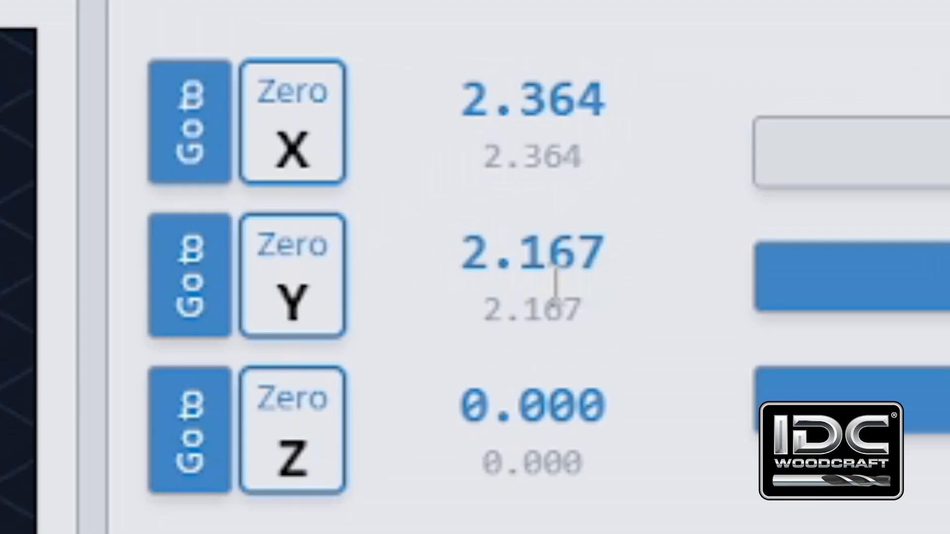
mouse_move(291, 128)
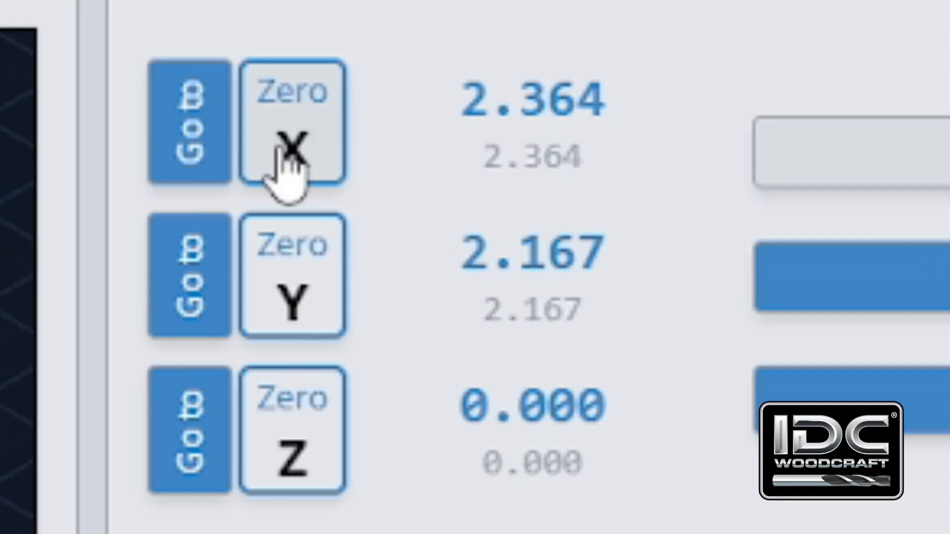
mouse_move(303, 327)
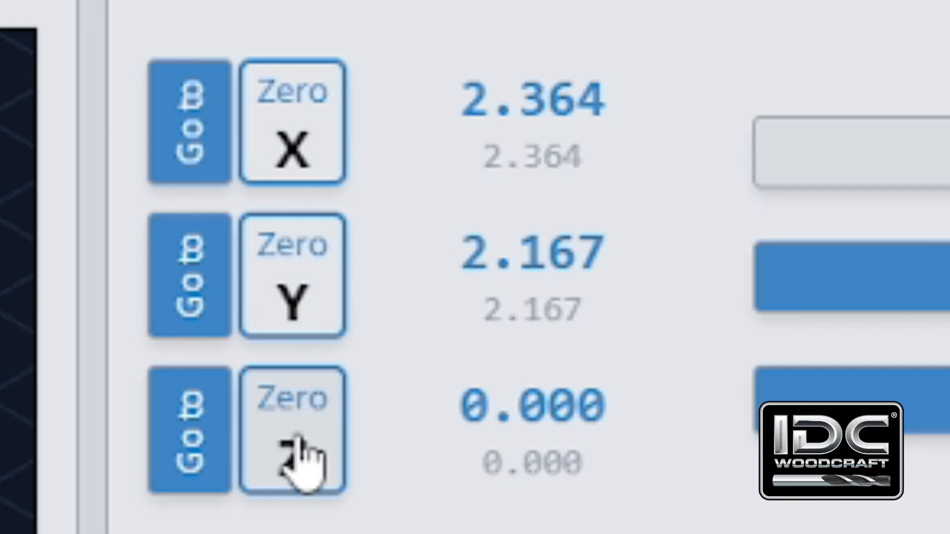
mouse_move(285, 145)
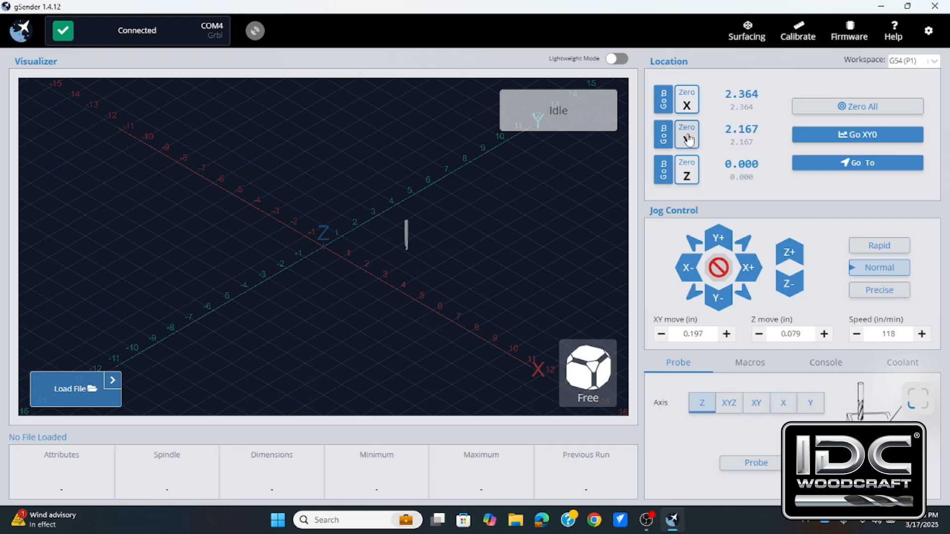
mouse_move(697, 153)
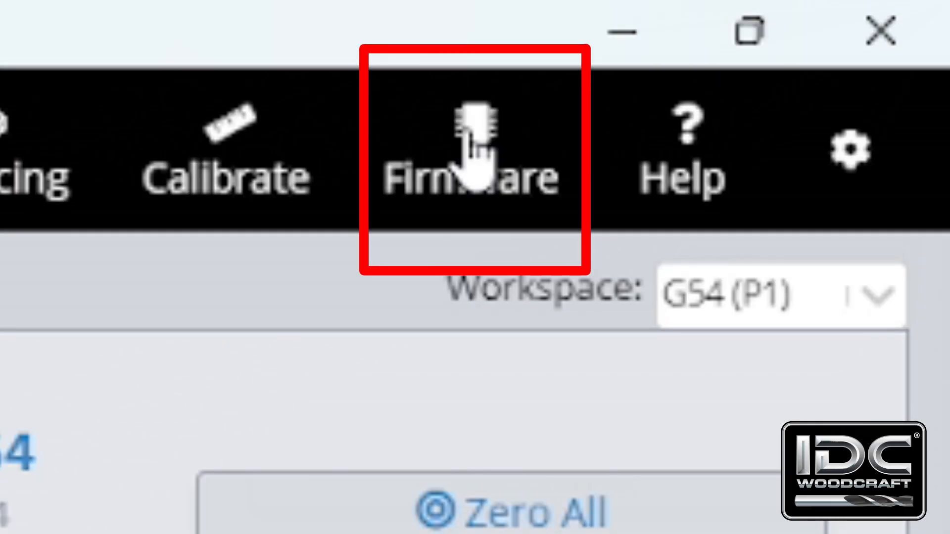
Step: In Firmware settings, switch the Status report position option to WPos
click(467, 152)
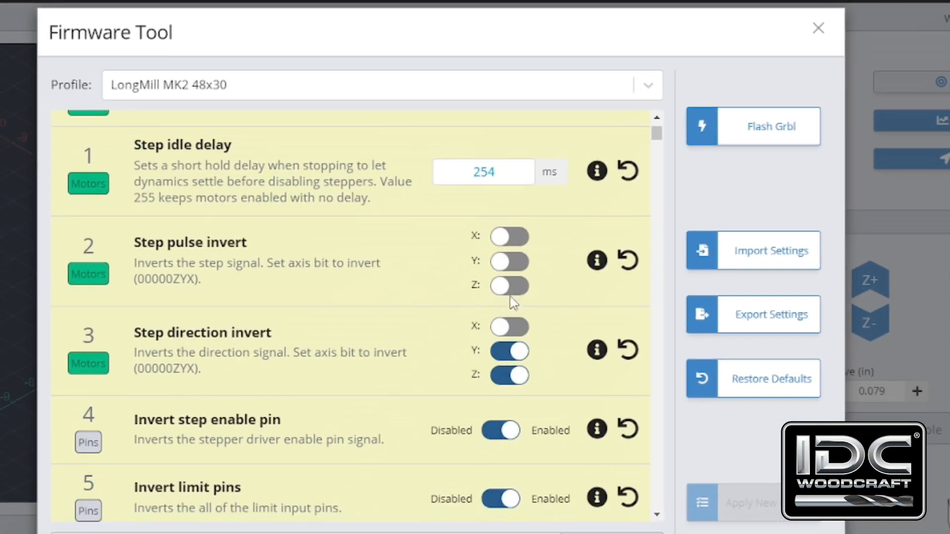
scroll(down, 3)
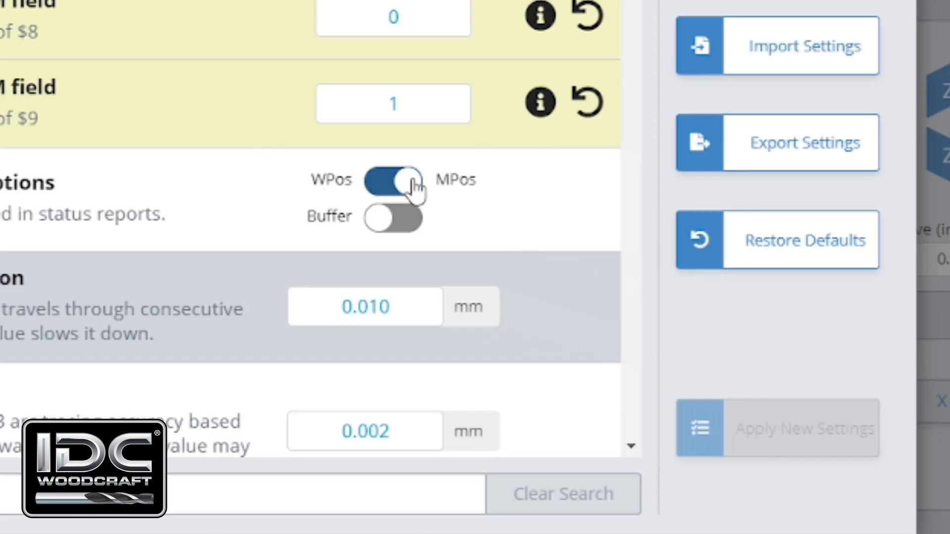
click(392, 179)
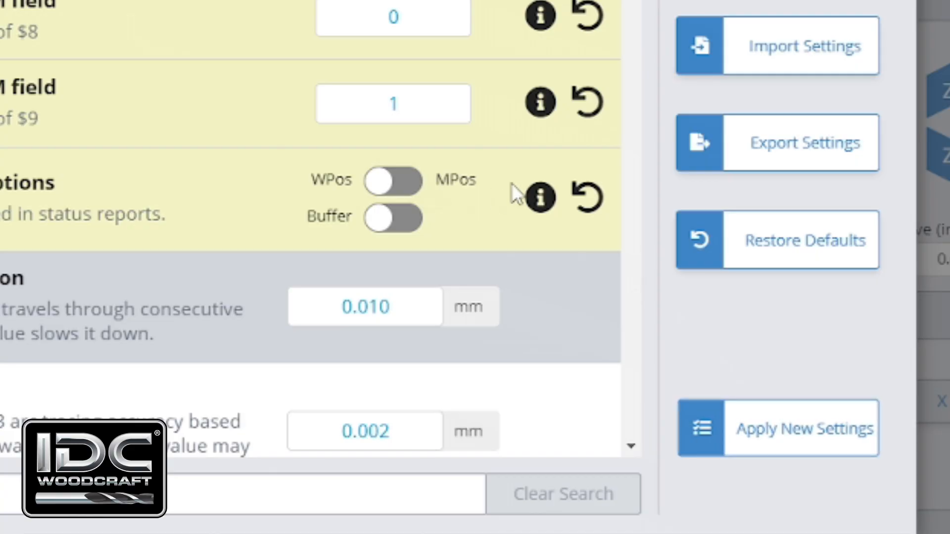
mouse_move(796, 466)
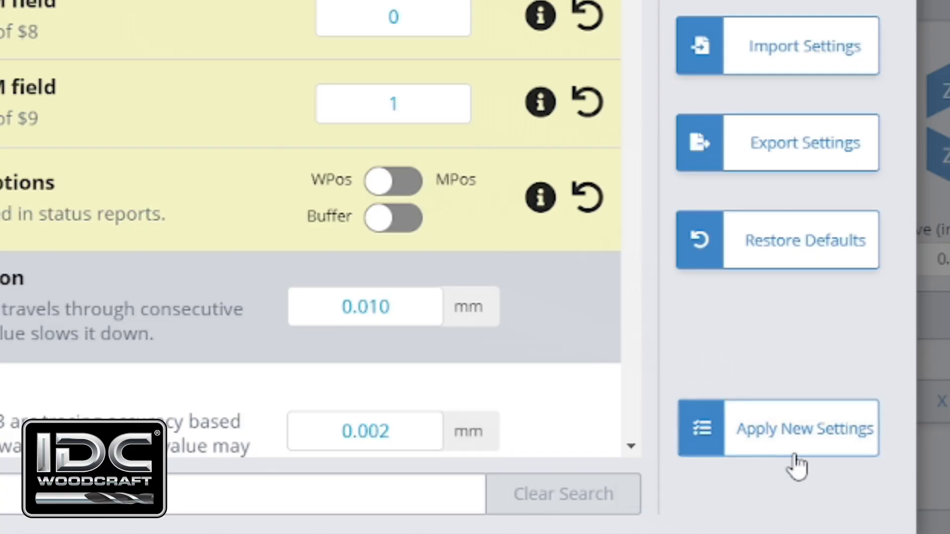
mouse_move(585, 218)
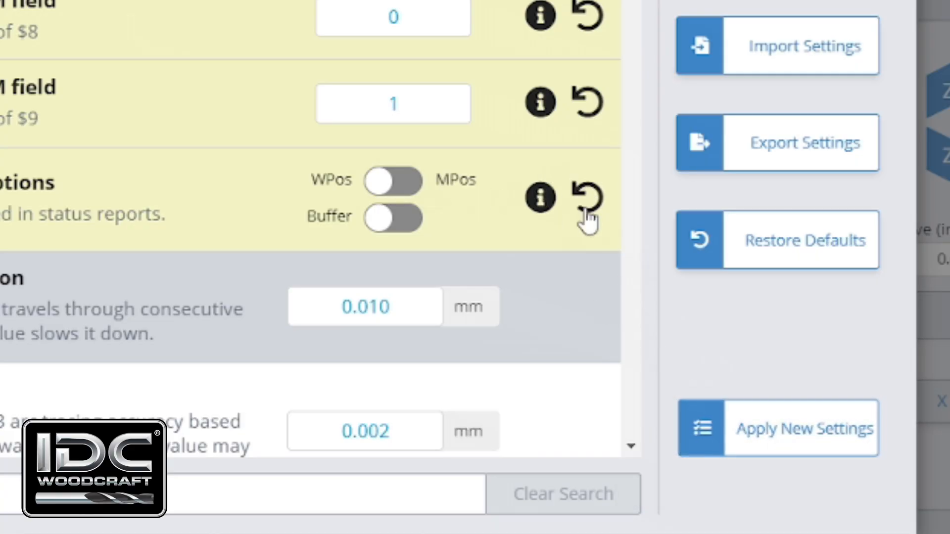
mouse_move(538, 198)
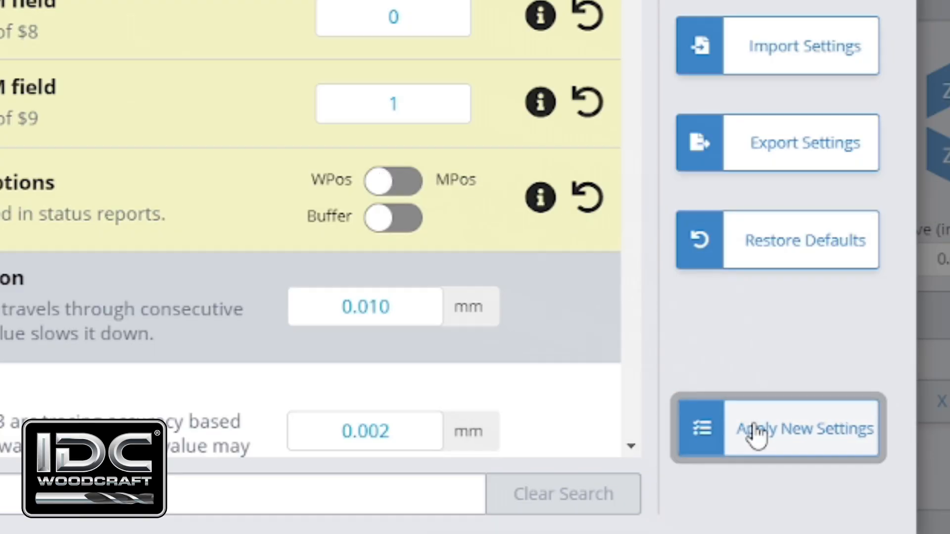
click(777, 429)
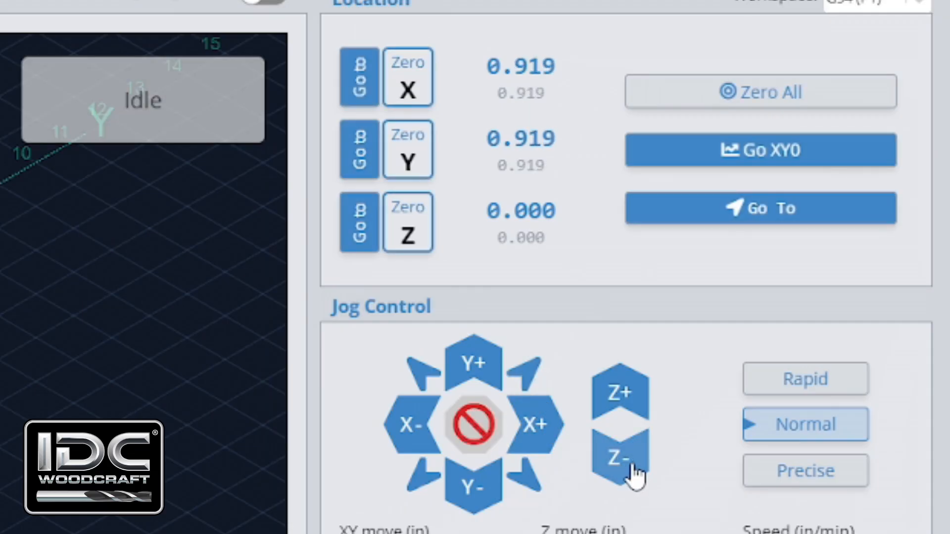
Step: Jog Z down one step, then zero the X and Y work positions
click(617, 458)
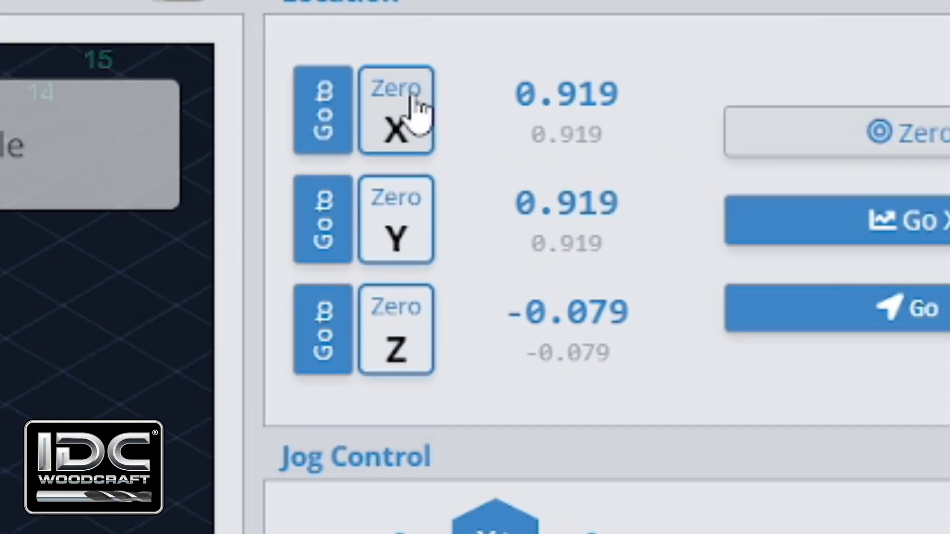
click(396, 111)
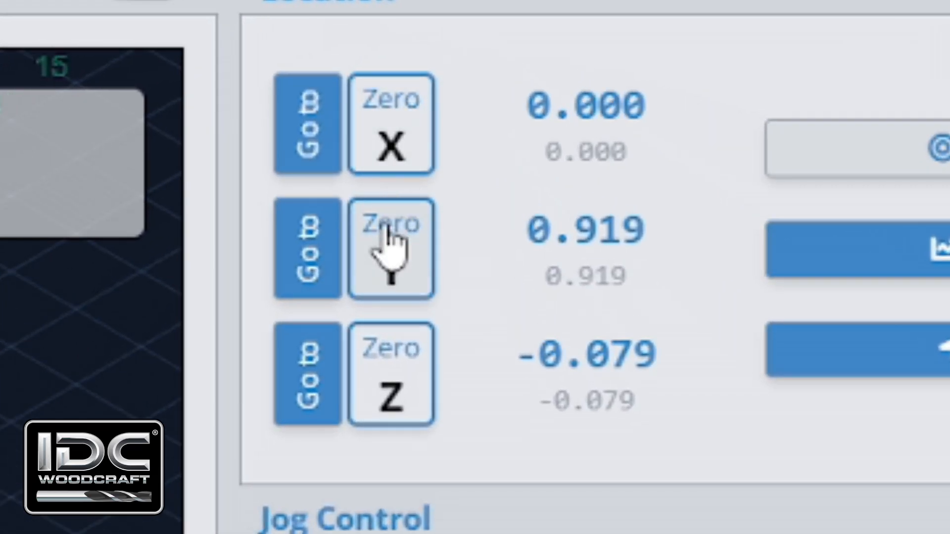
click(390, 249)
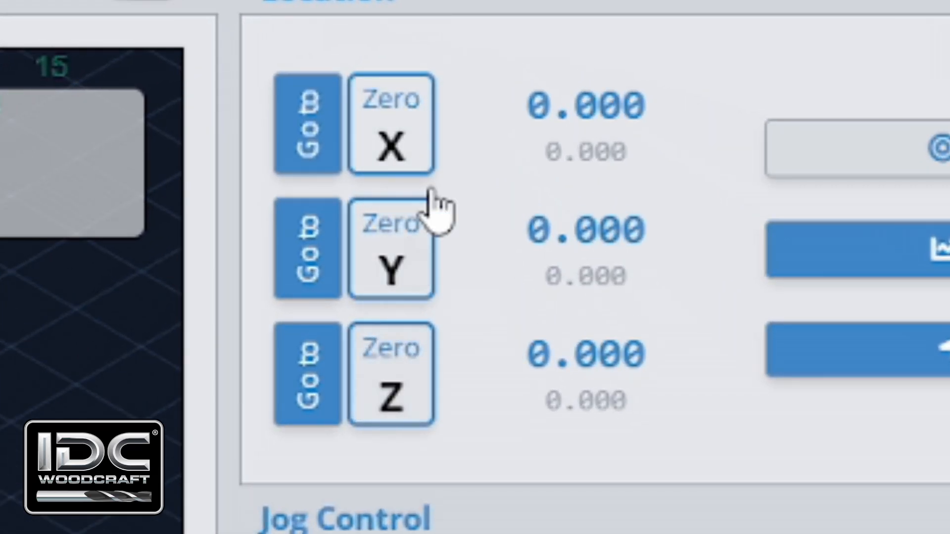